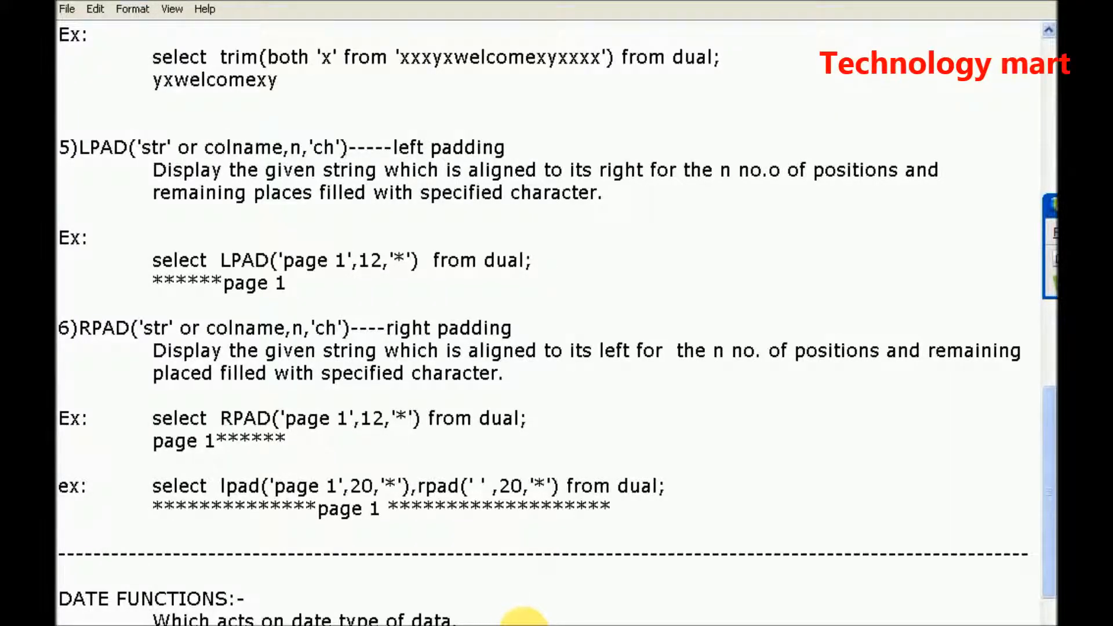
- Write the months_between(d1,d2) heading for the first date function entry
scroll(down, 3)
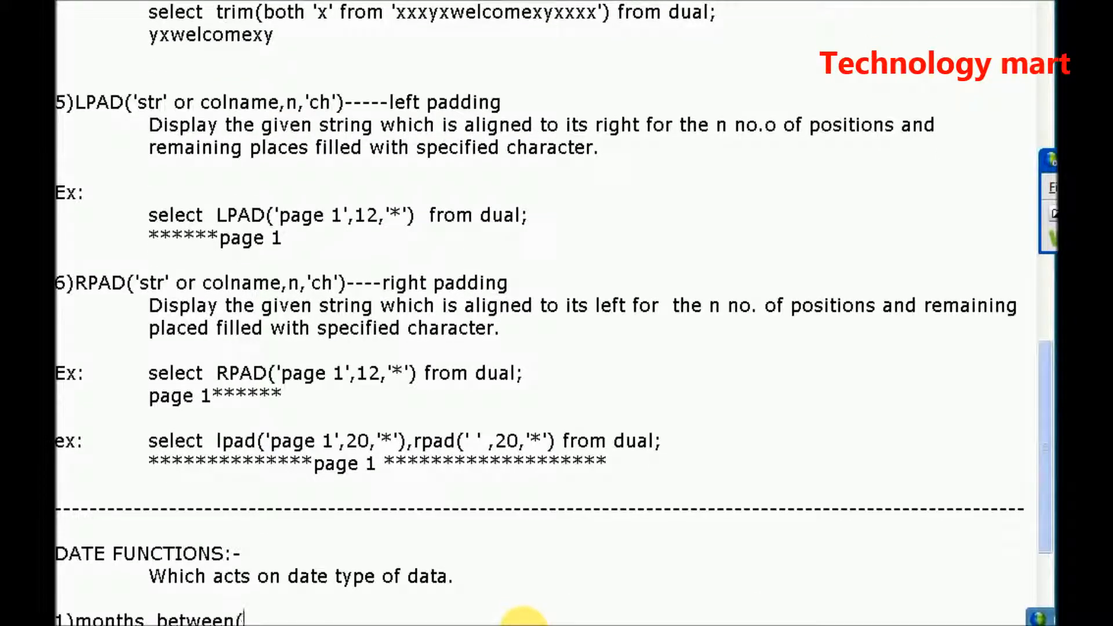
text(d1)
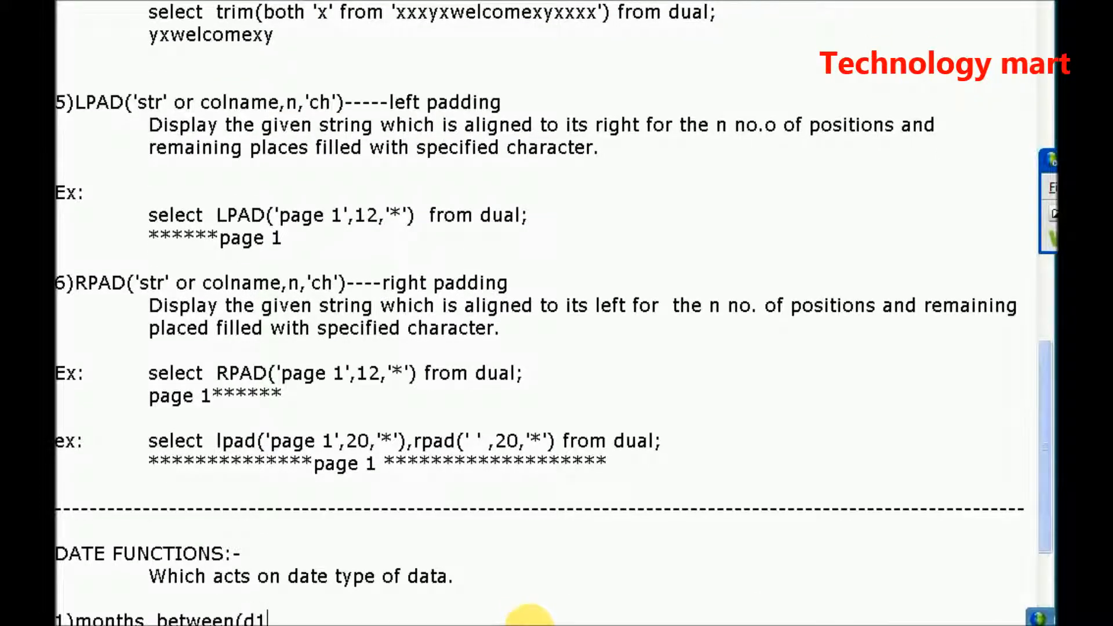
text(,d2):-)
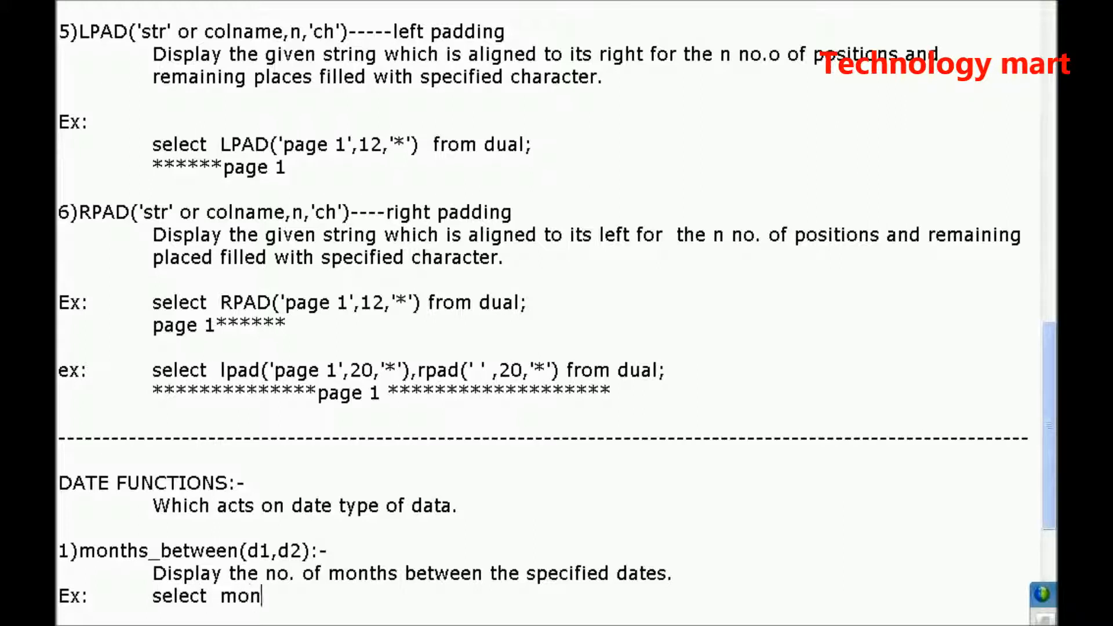
- Add the example select months_between(sysdate,'01-oct-11') from dual; with output 5
text(ths_bet)
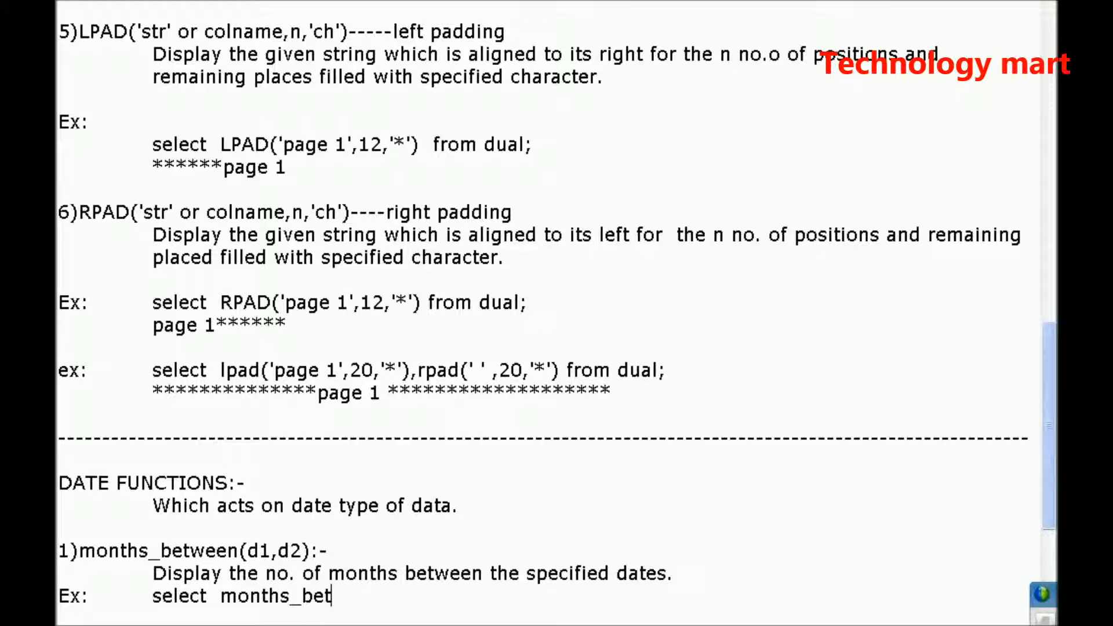
text(ween()
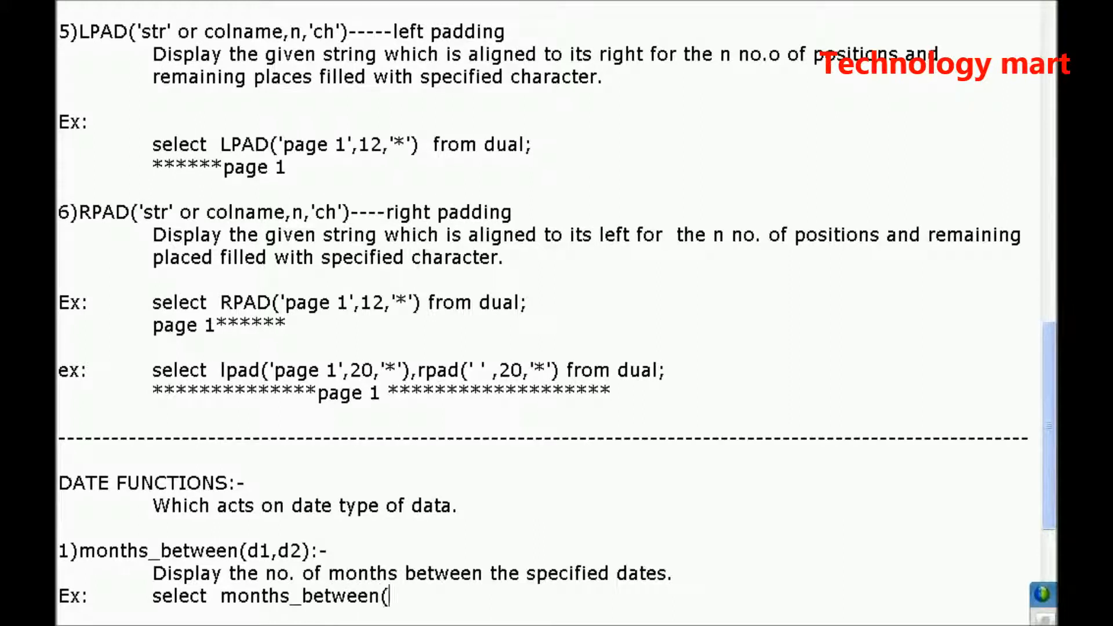
text(sysdate)
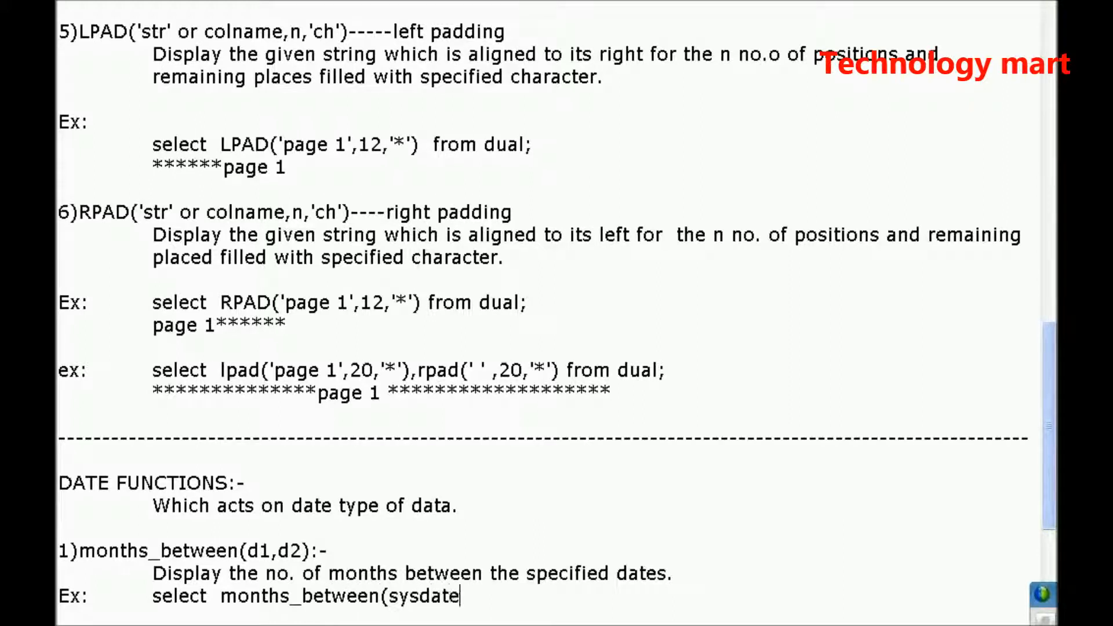
text(,')
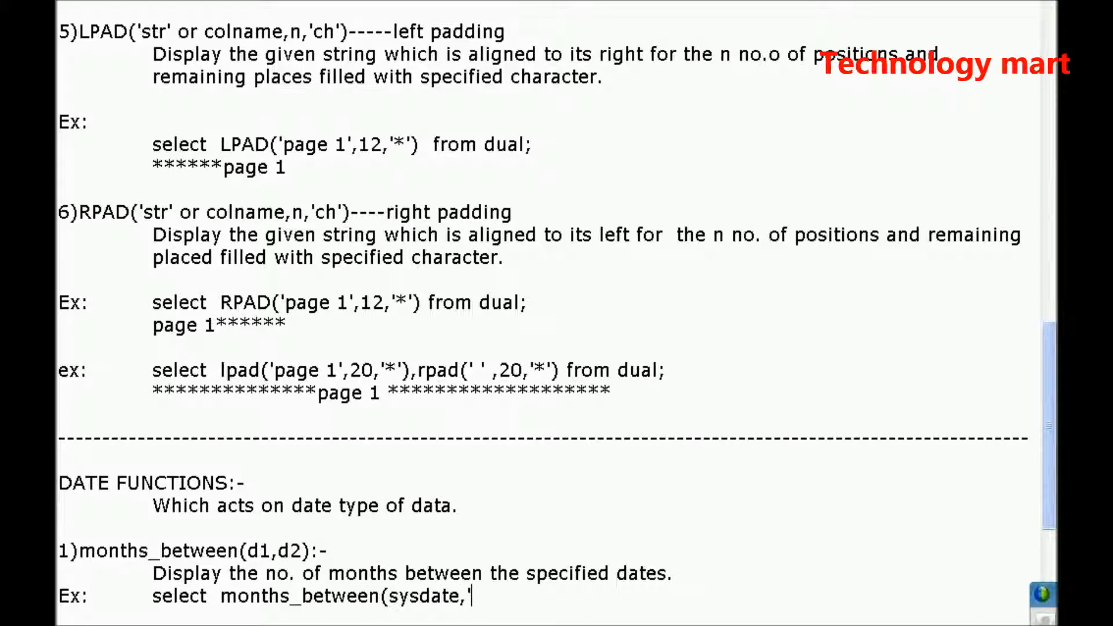
text(01-oct-)
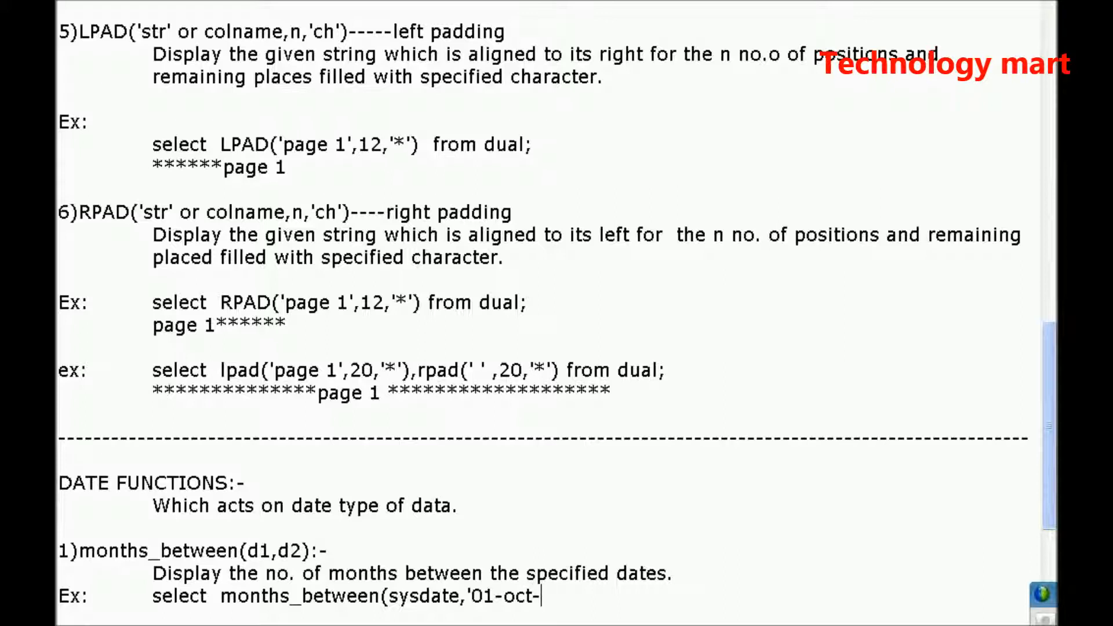
text(11)
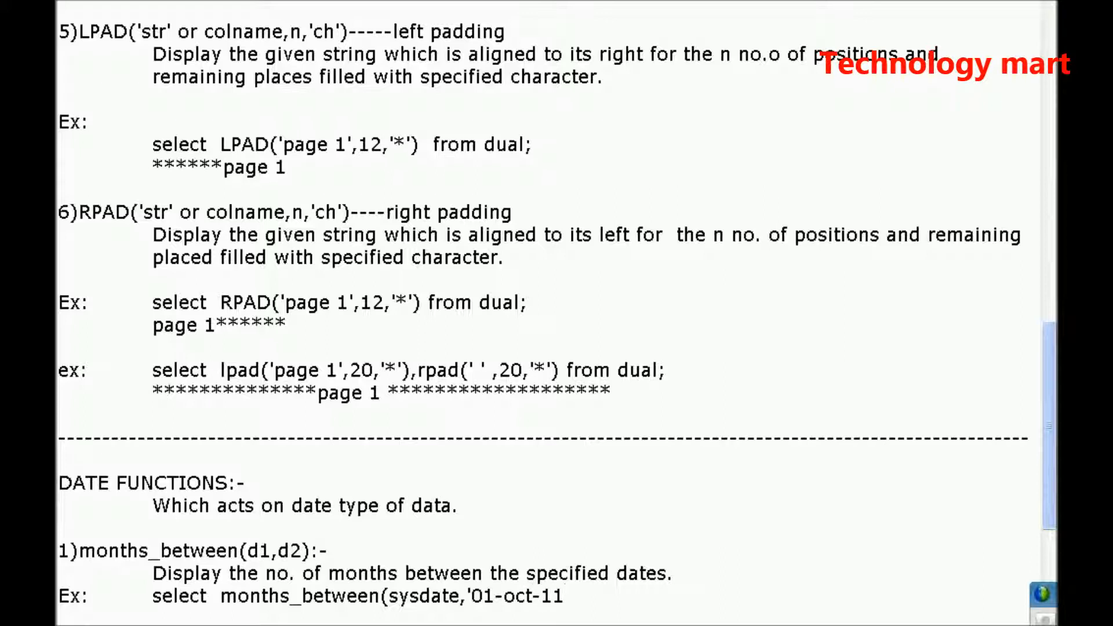
text('))
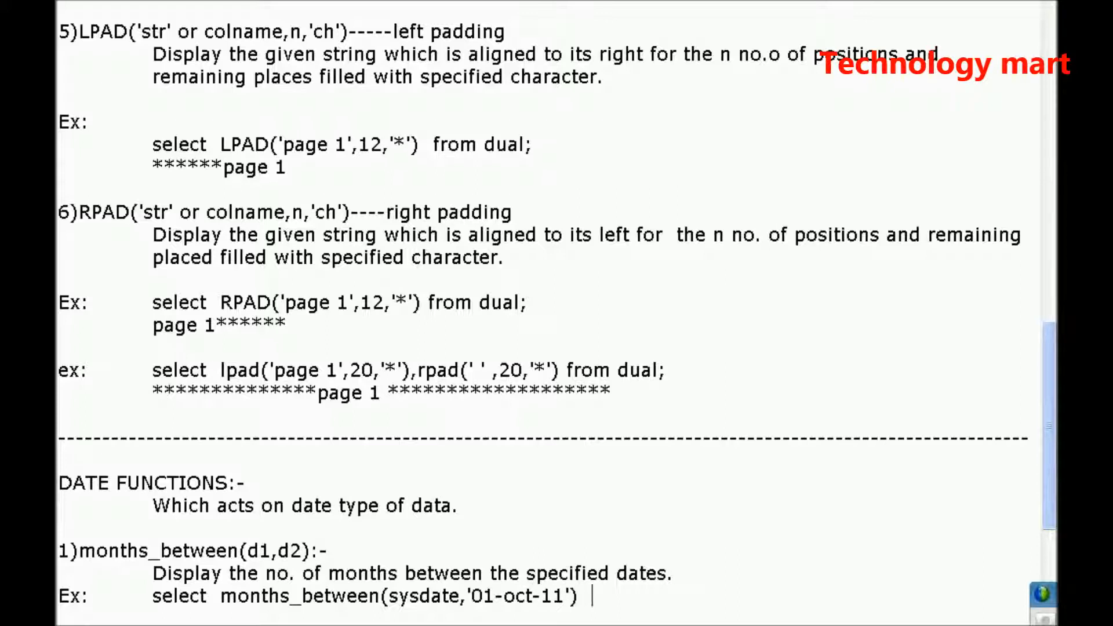
text(from)
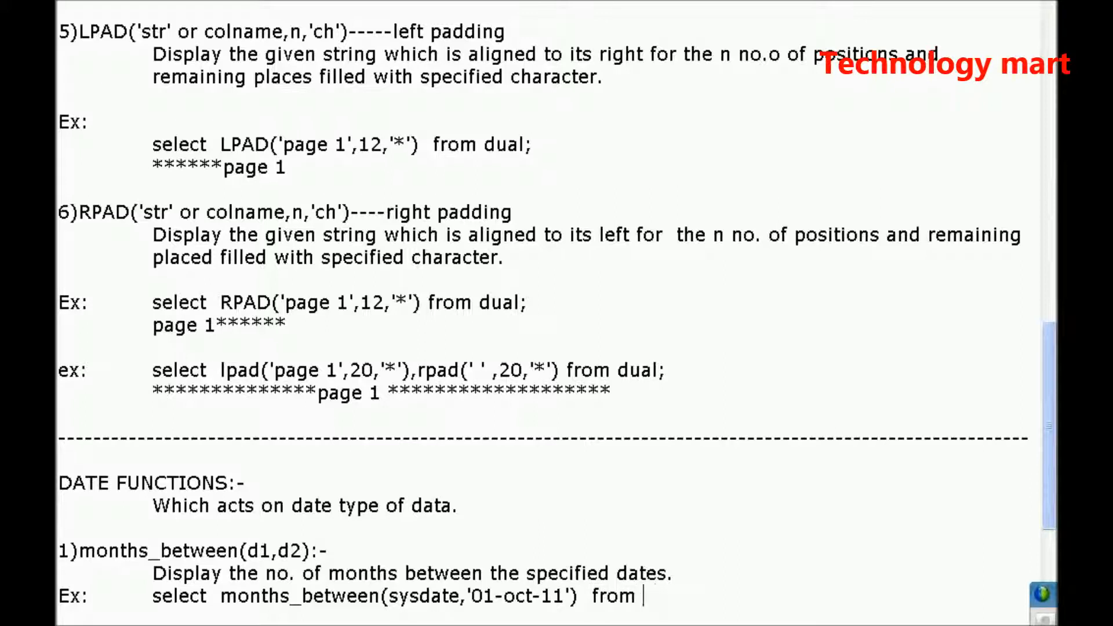
text(dual;)
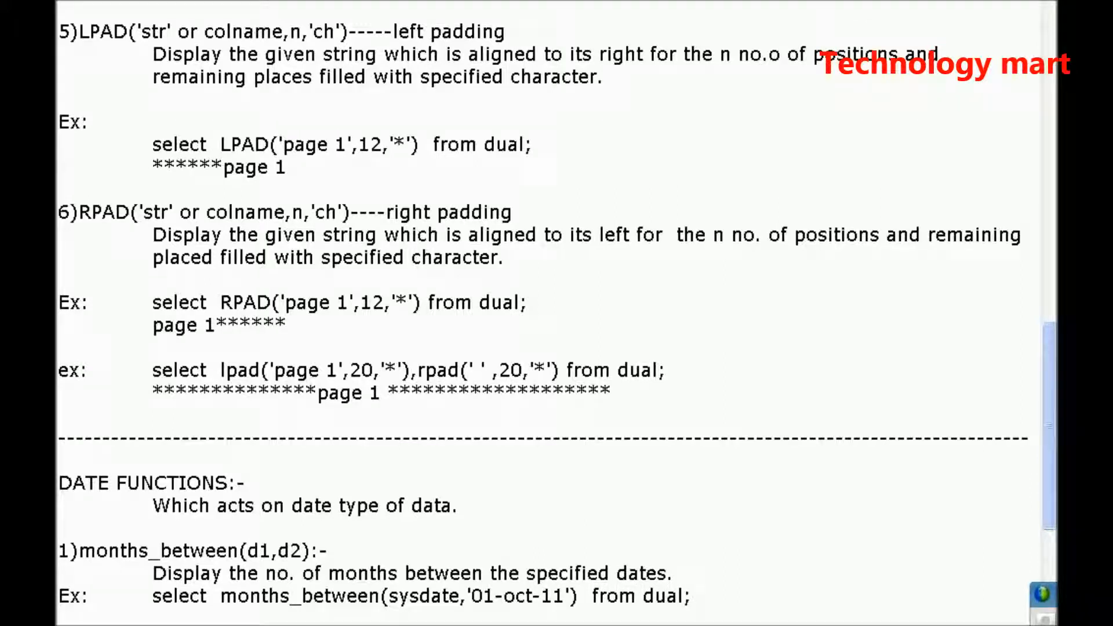
scroll(up, 3)
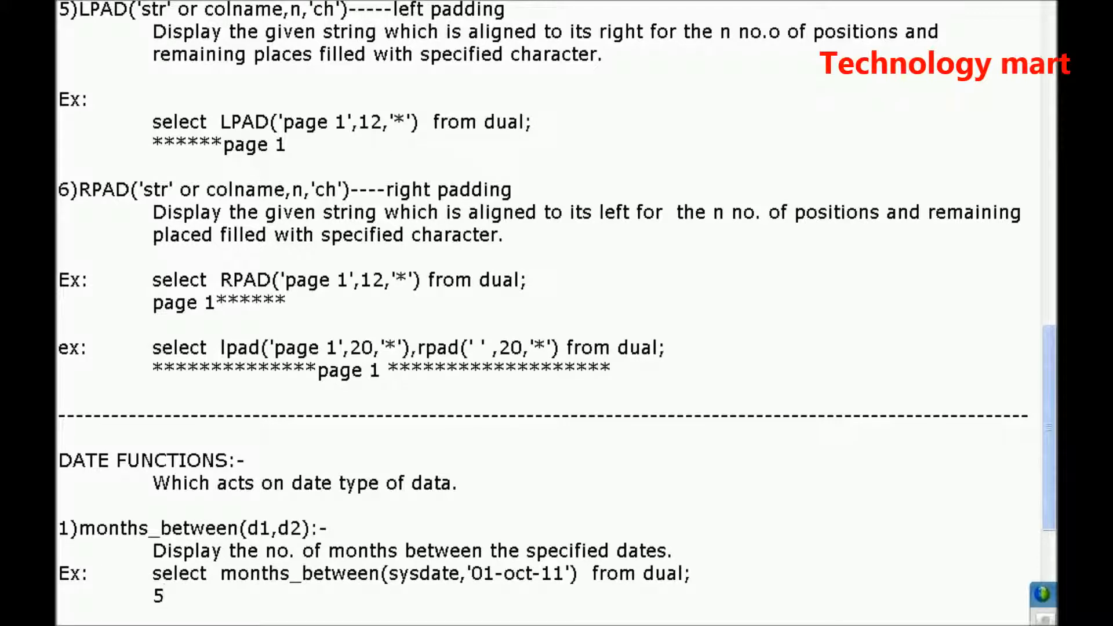
double_click(424, 574)
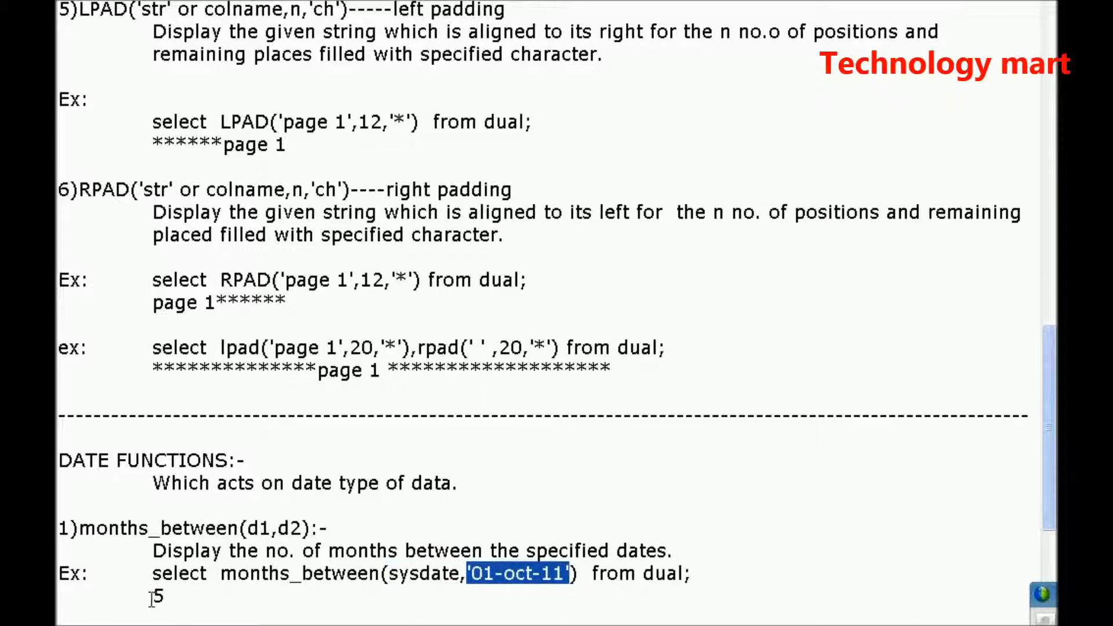
- Write the 2)last_day(date) heading and its description about the last day of the month
scroll(down, 3)
text(2)
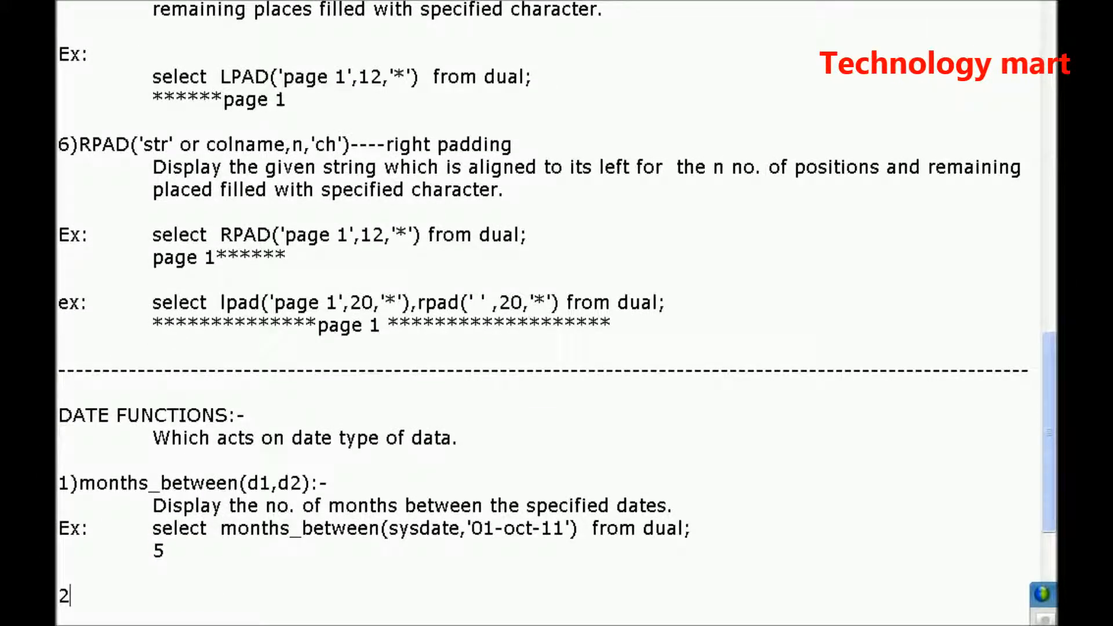
text()last_day(date):)
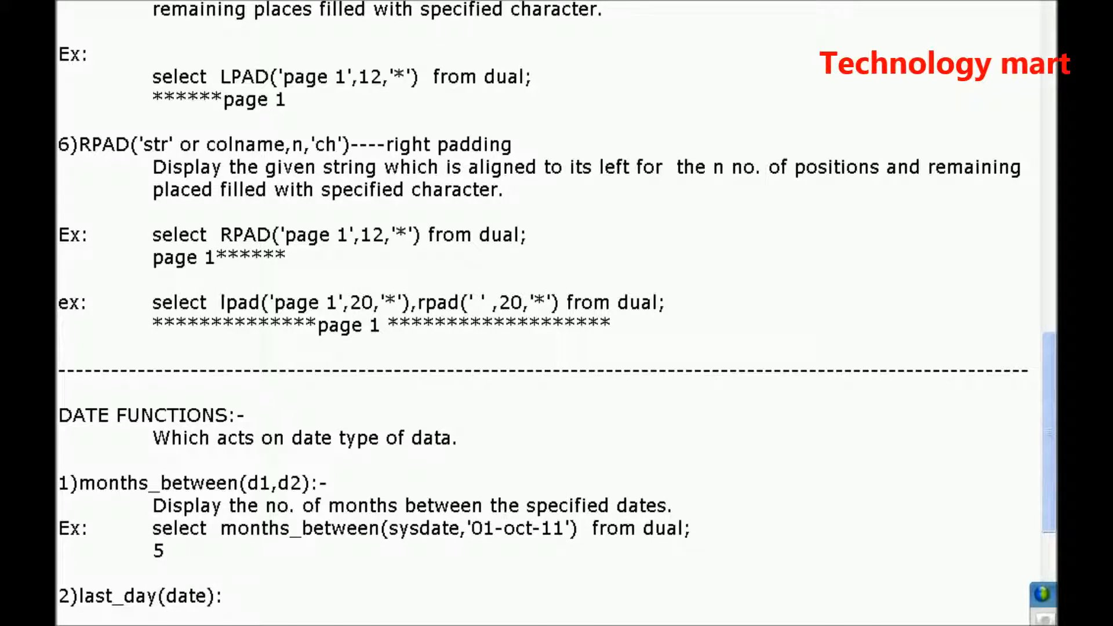
scroll(down, 3)
text(Displa)
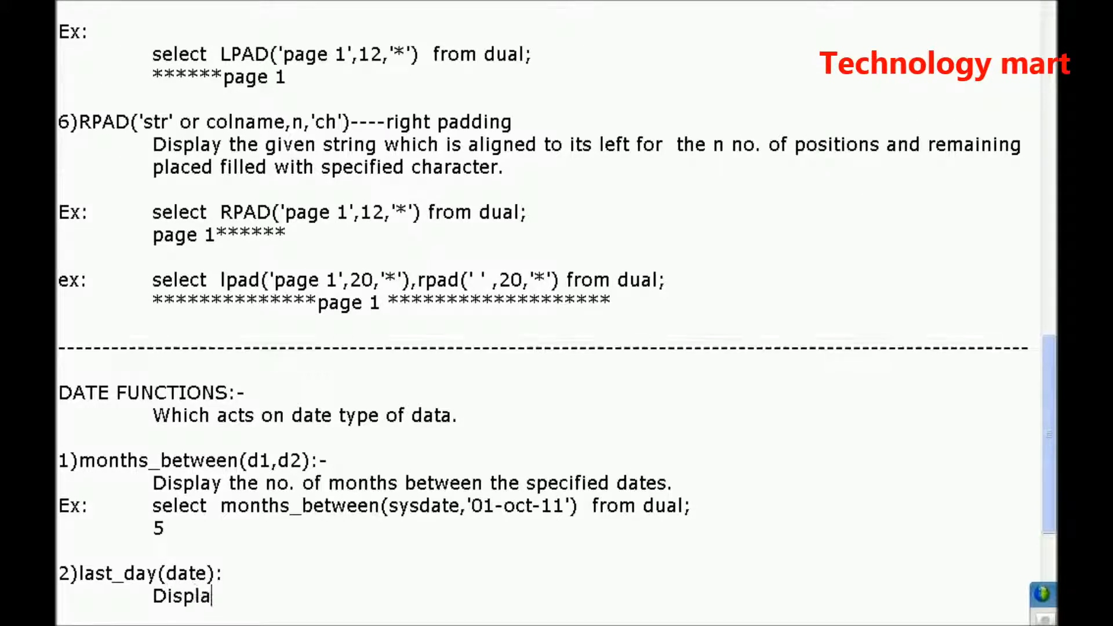
text(y the date value of last da)
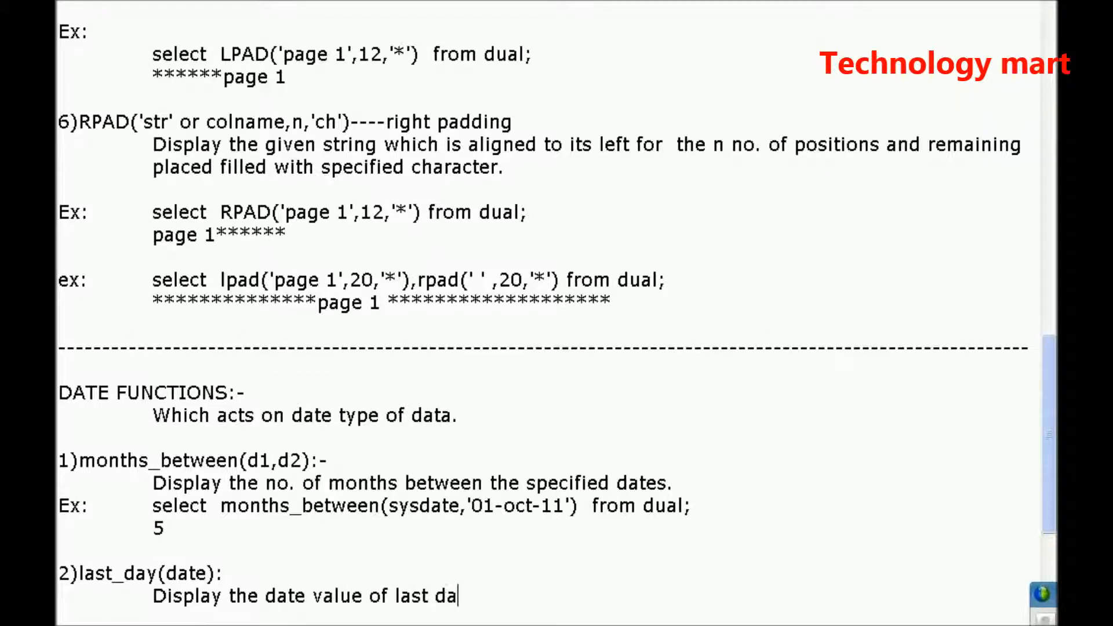
text(y of the)
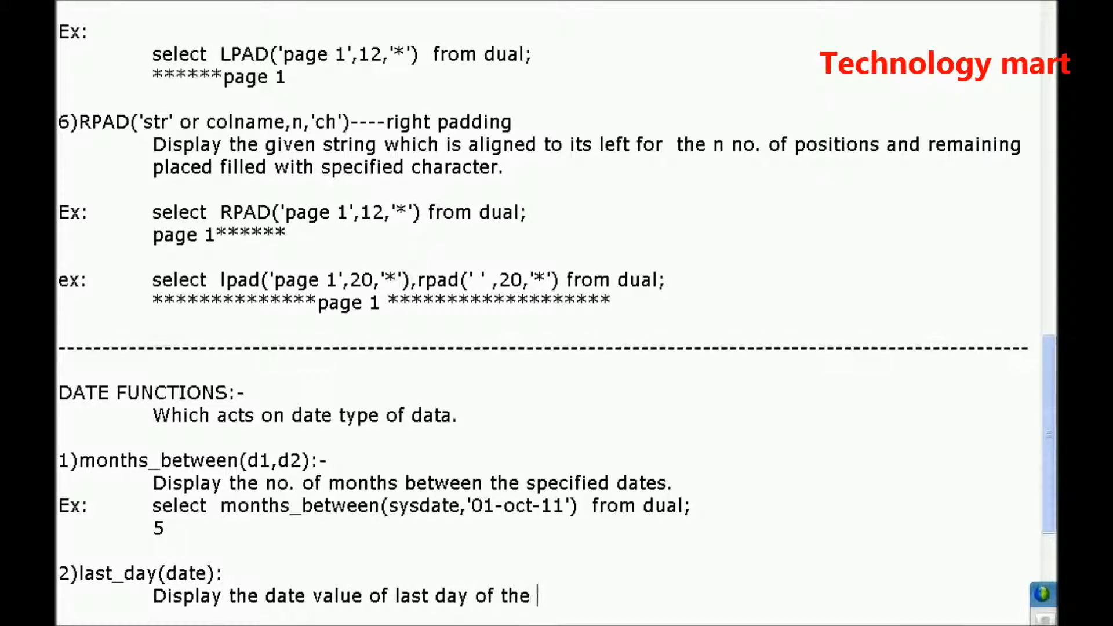
text(m onth in)
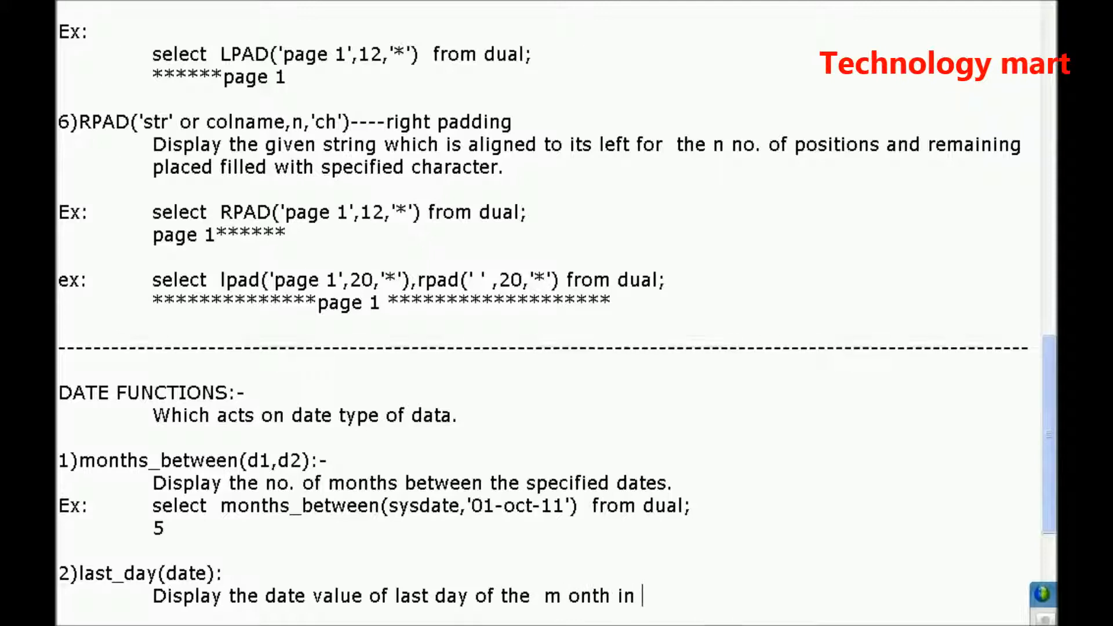
text(the sped)
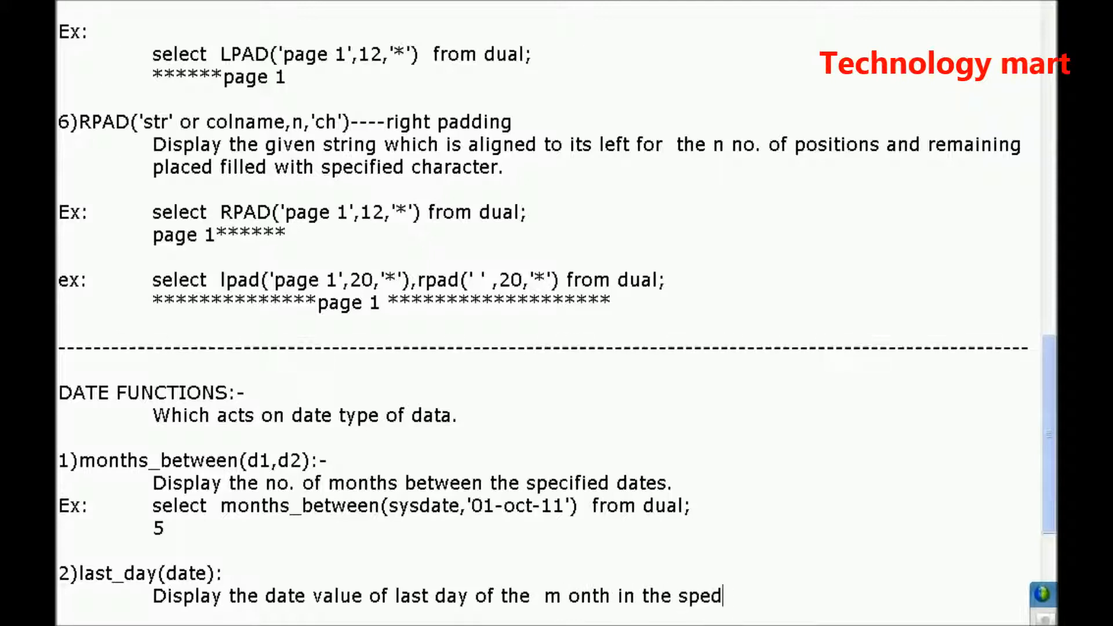
text(ified date.)
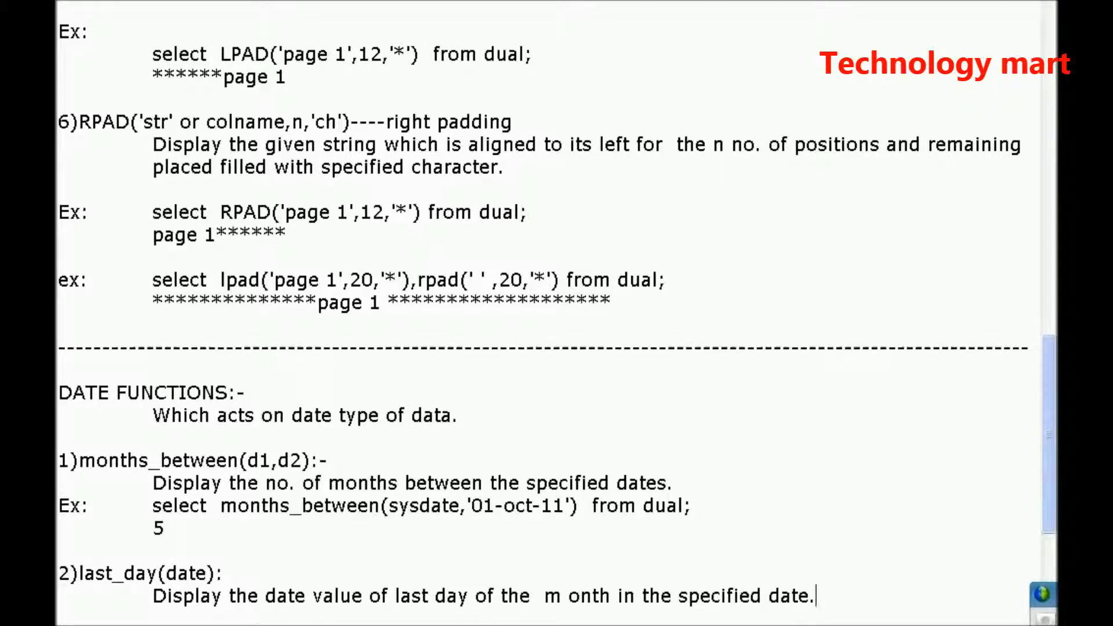
- Add the example select last_day(sysdate) from dual; with output 31-mar-12
scroll(down, 3)
text(Ex:)
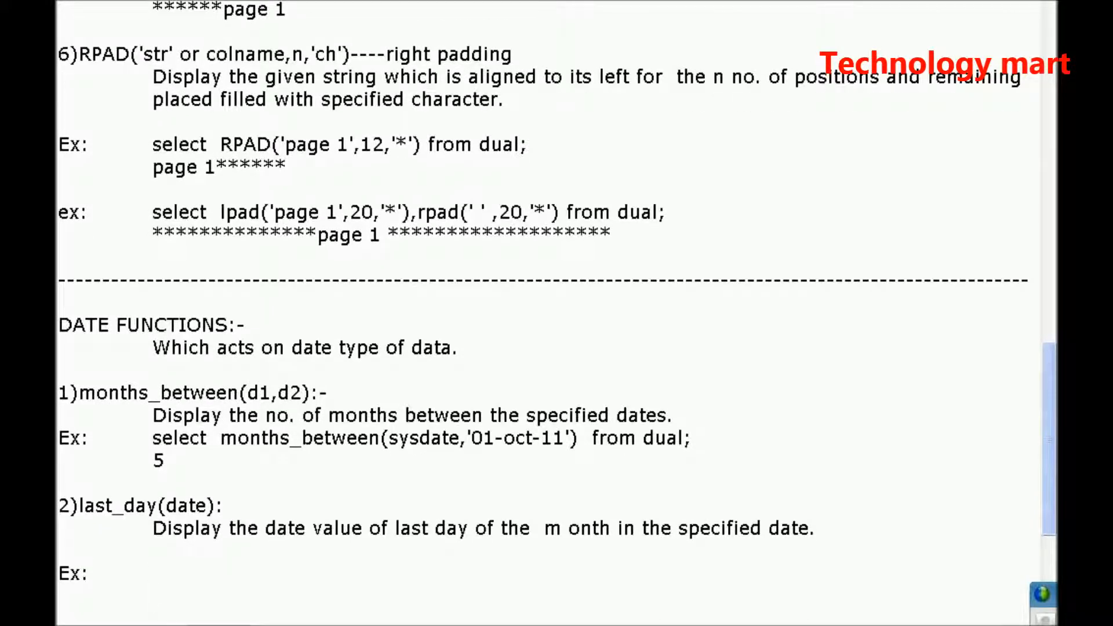
text(select  last_day()
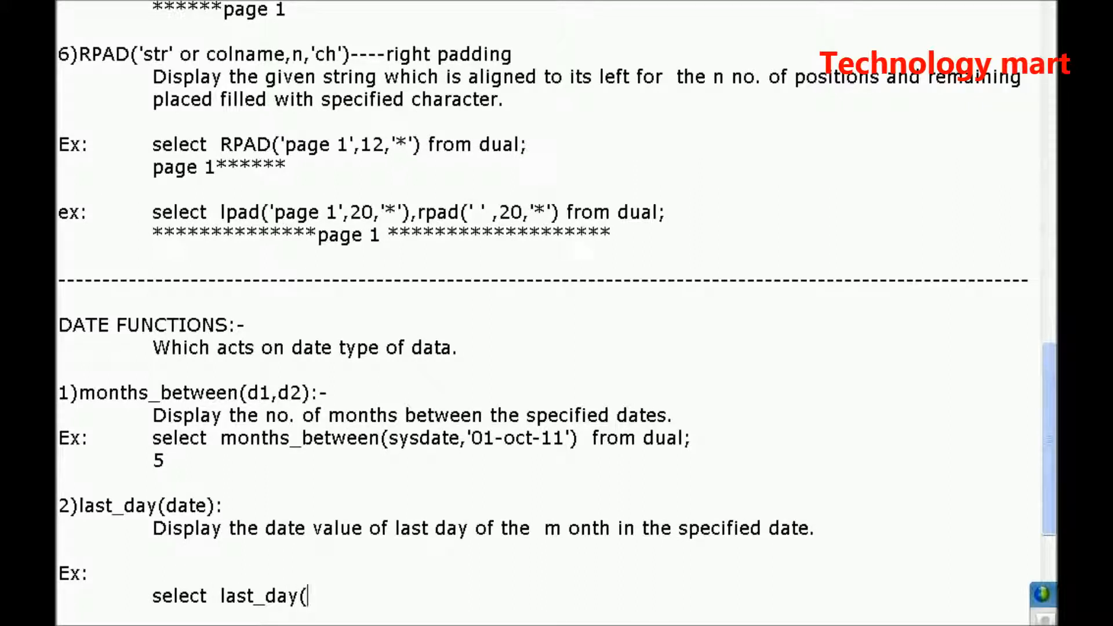
scroll(down, 3)
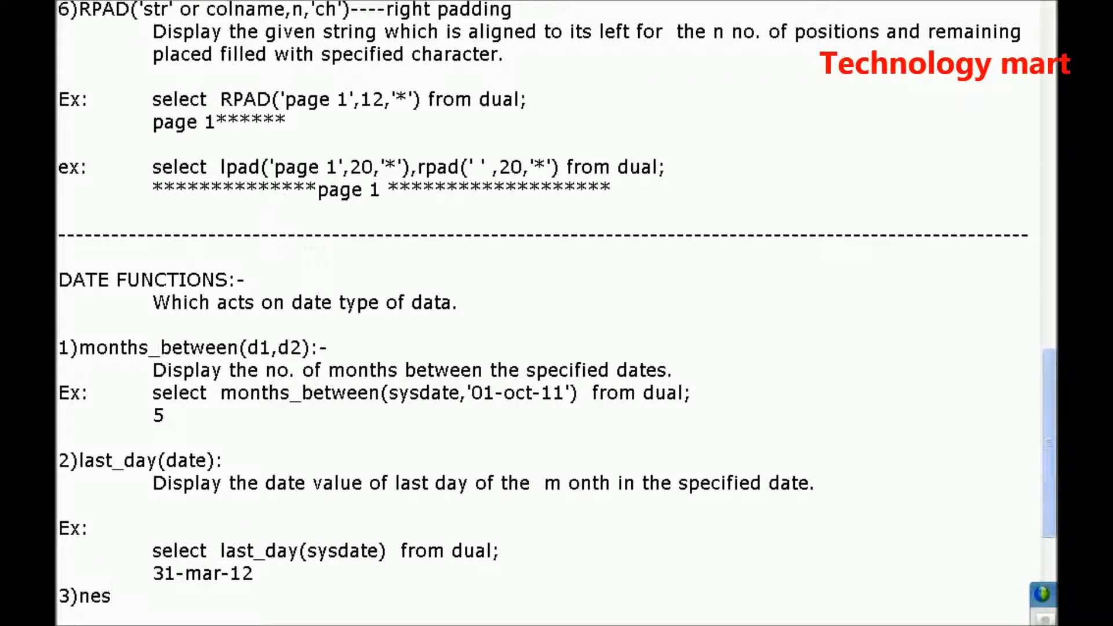
- Scroll down to begin the 3)next_day(date,'dayname') entry and its description
scroll(down, 3)
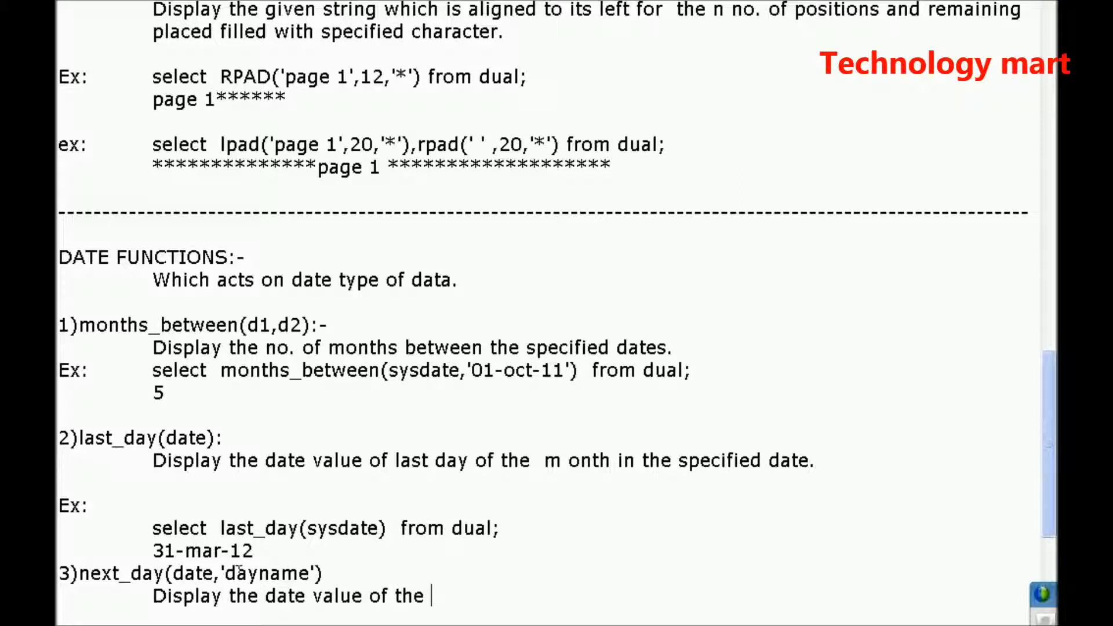